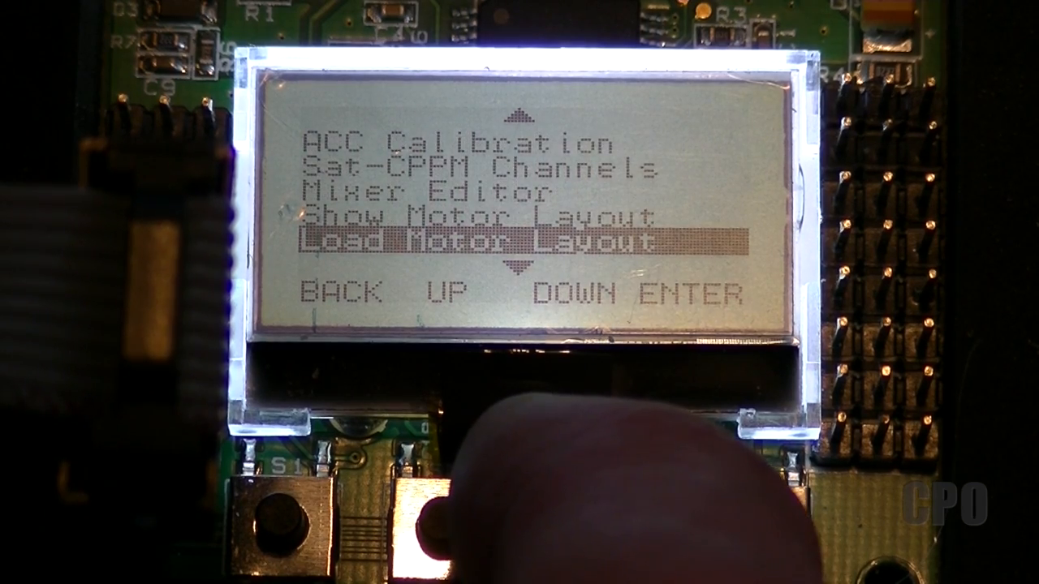
# - Move the menu selection down past Output Sliders to Gyro Bubble
pyautogui.click(591, 293)
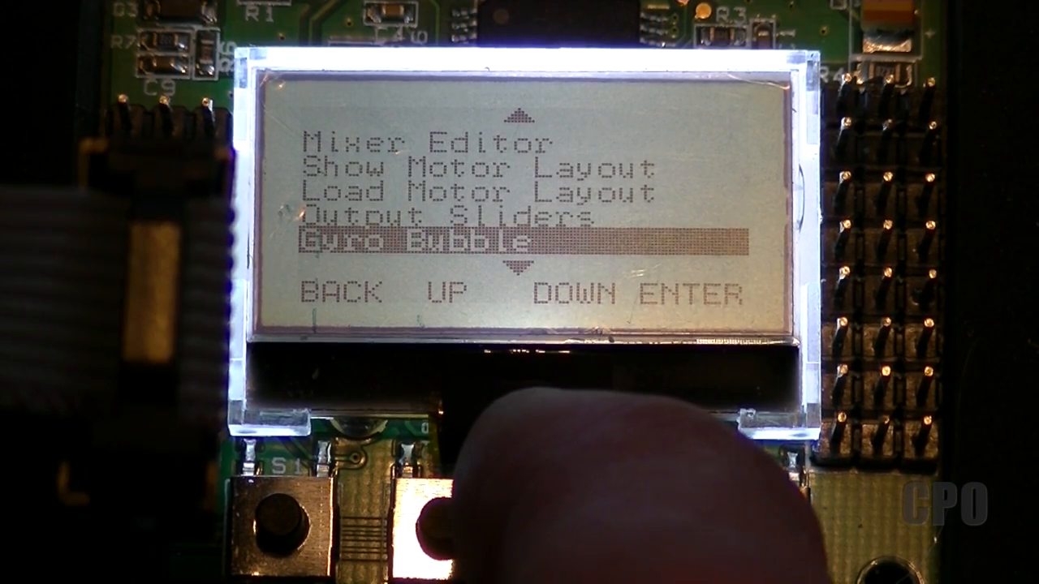